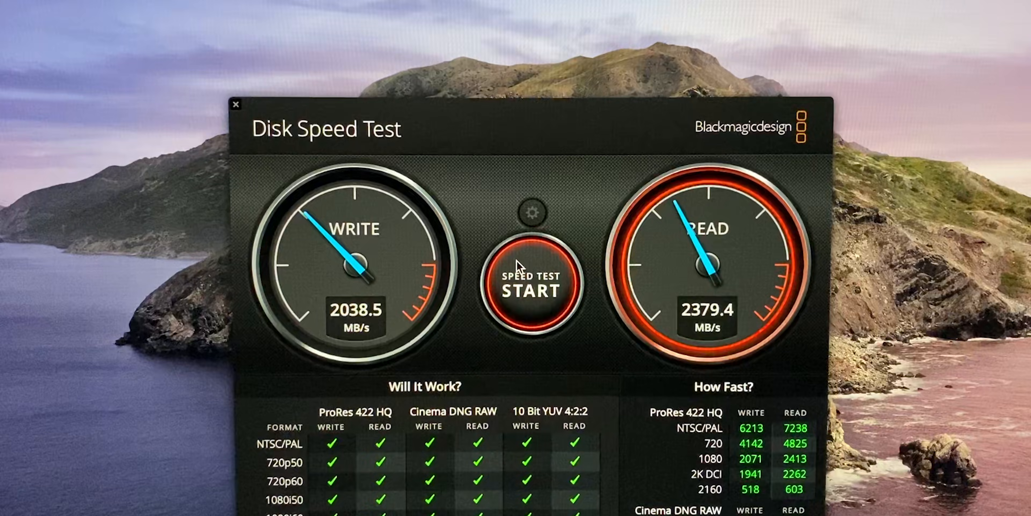
click(534, 284)
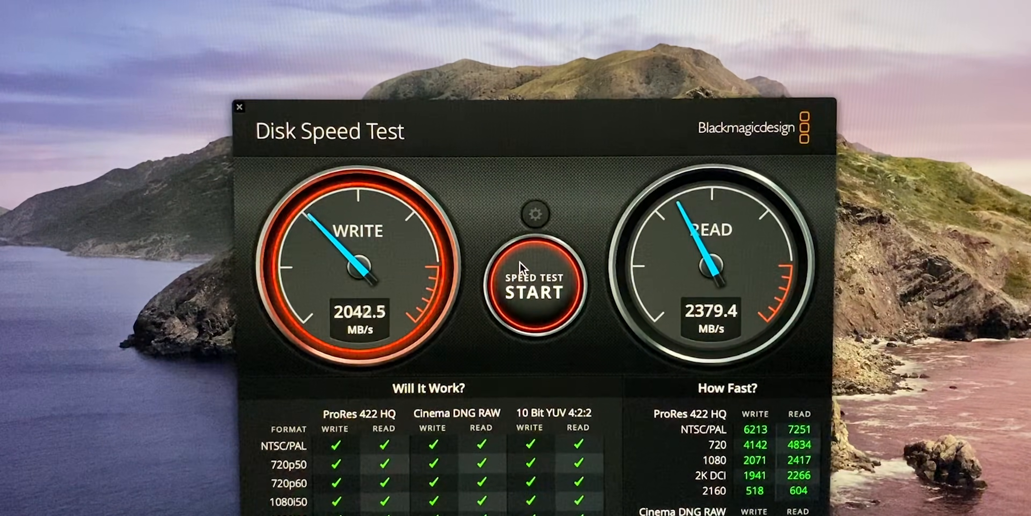